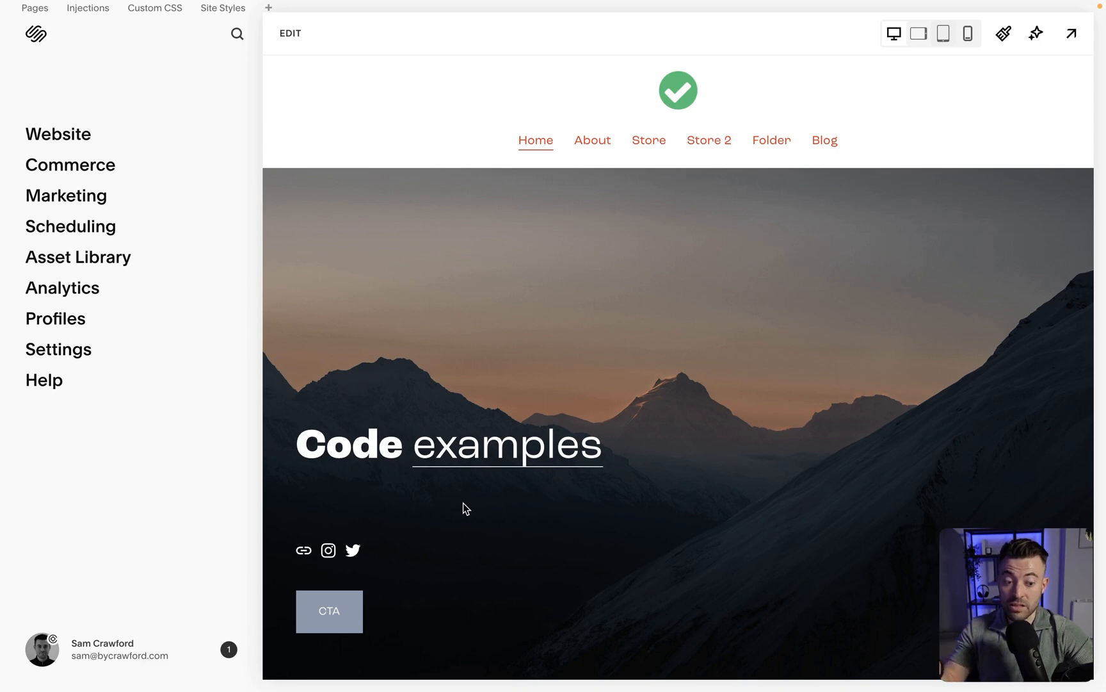
pyautogui.moveTo(59, 134)
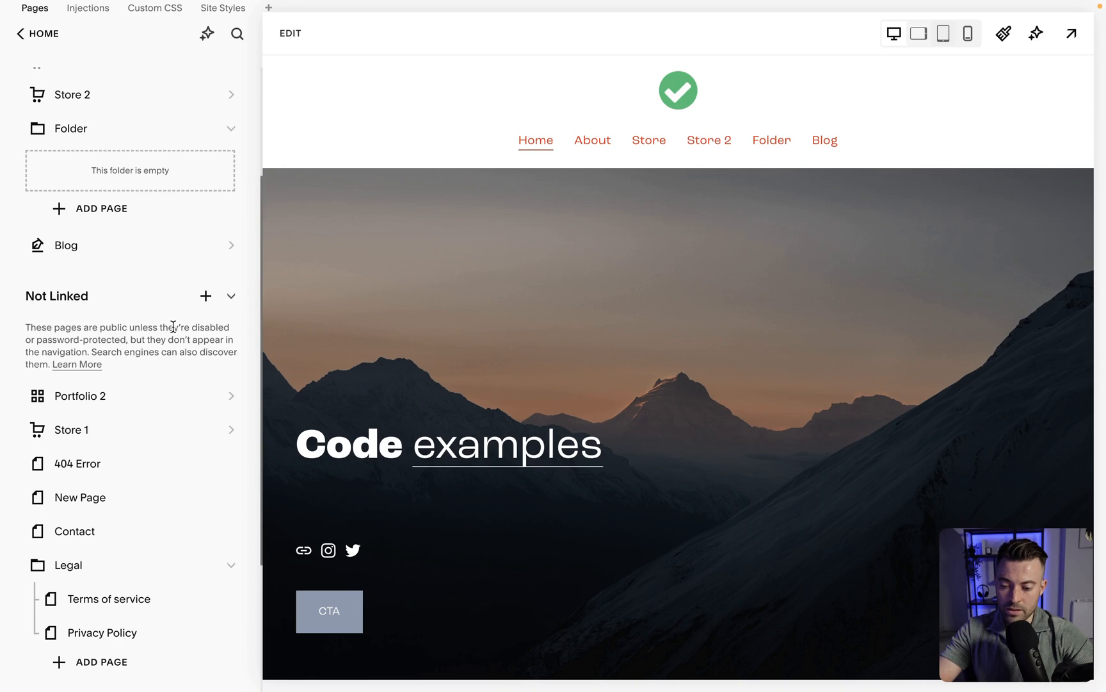
# Scroll to the Not Linked pages and open the Contact page.
pyautogui.scroll(-3)
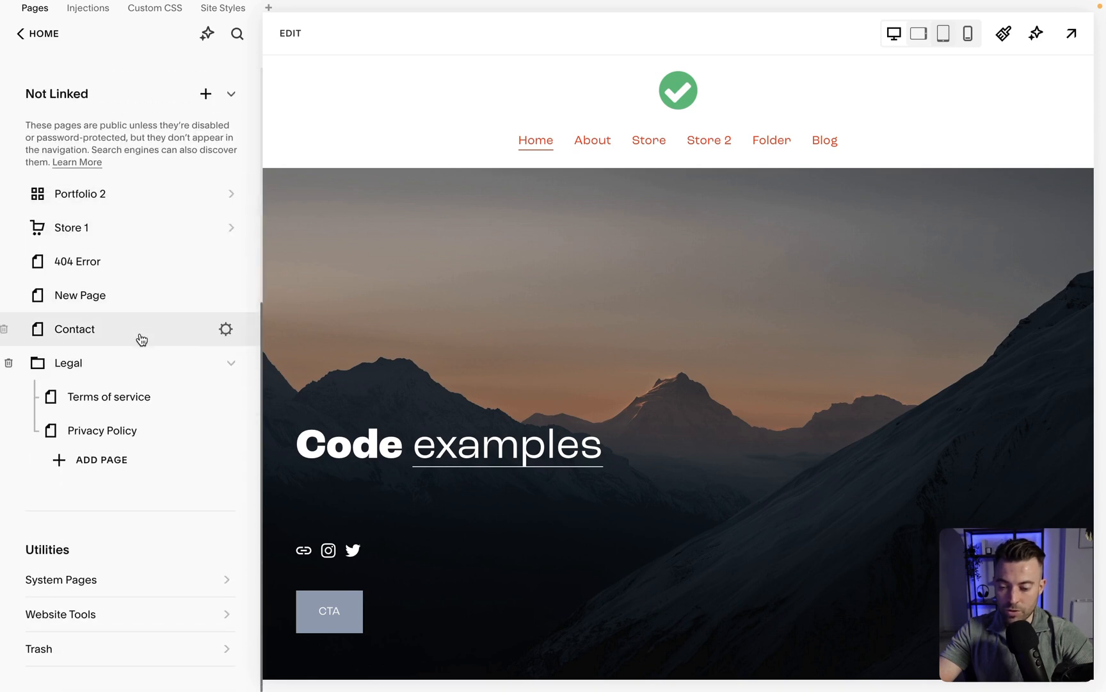
pyautogui.click(71, 329)
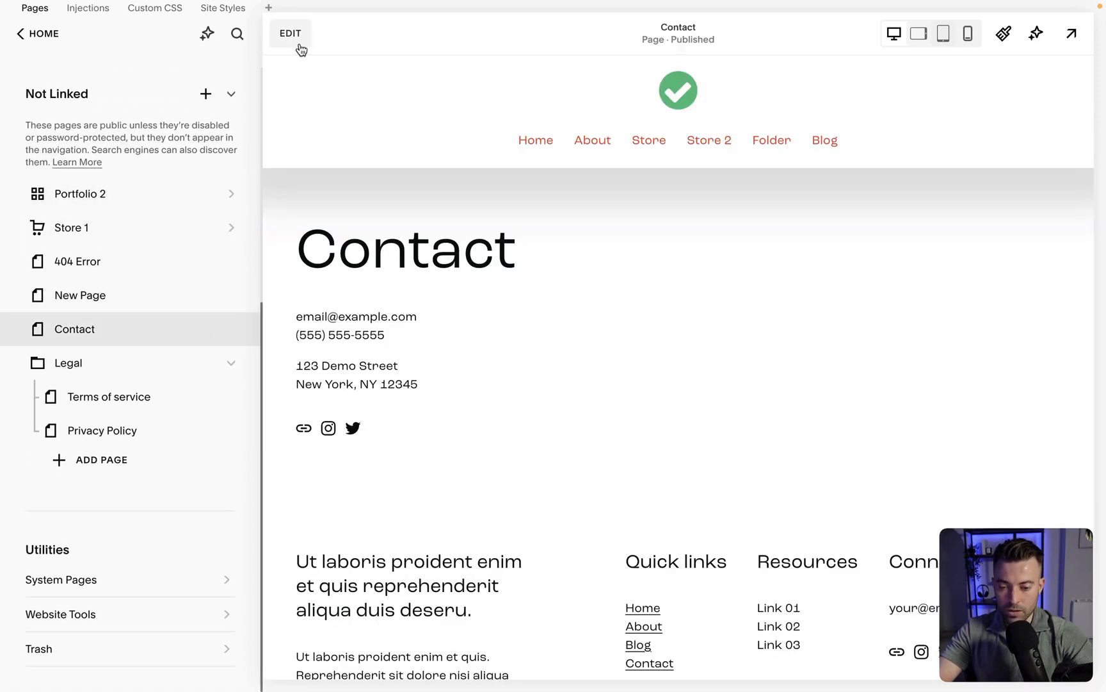
# Edit the Contact page and add an Instagram block by searching 'ins'.
pyautogui.click(289, 34)
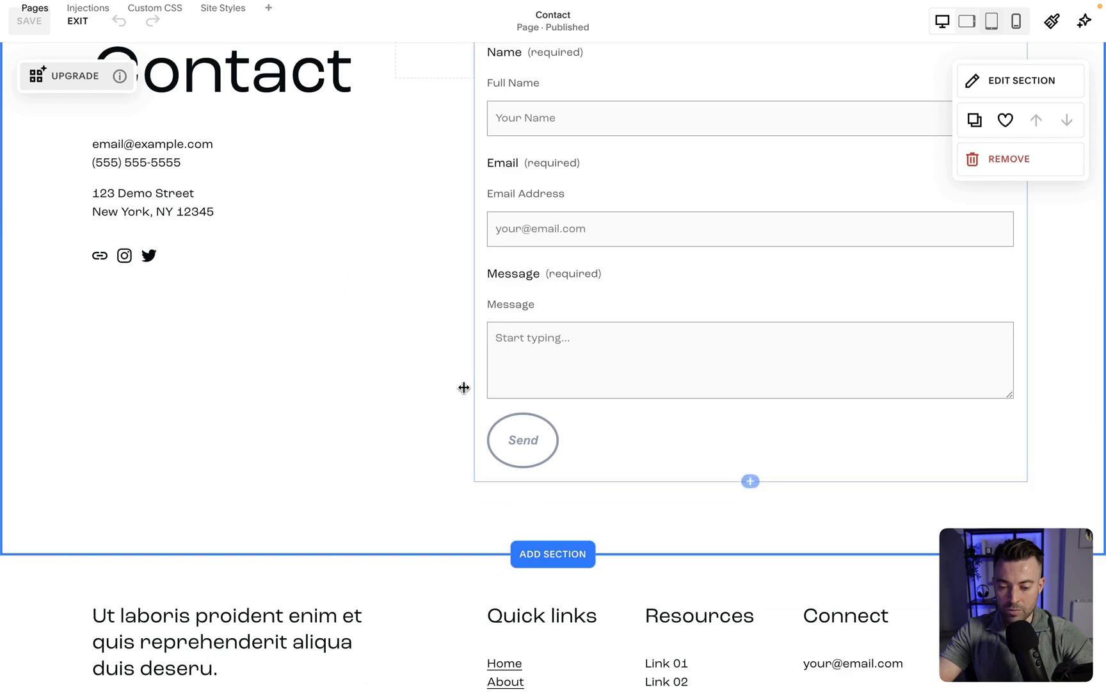
pyautogui.scroll(-3)
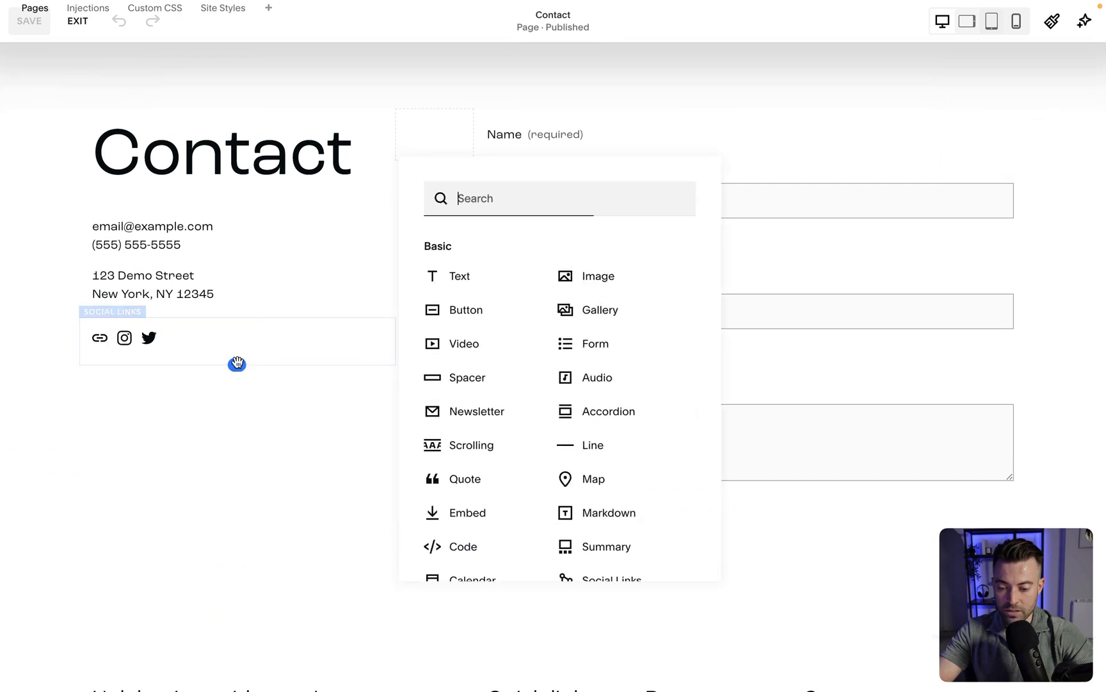
pyautogui.moveTo(608, 344)
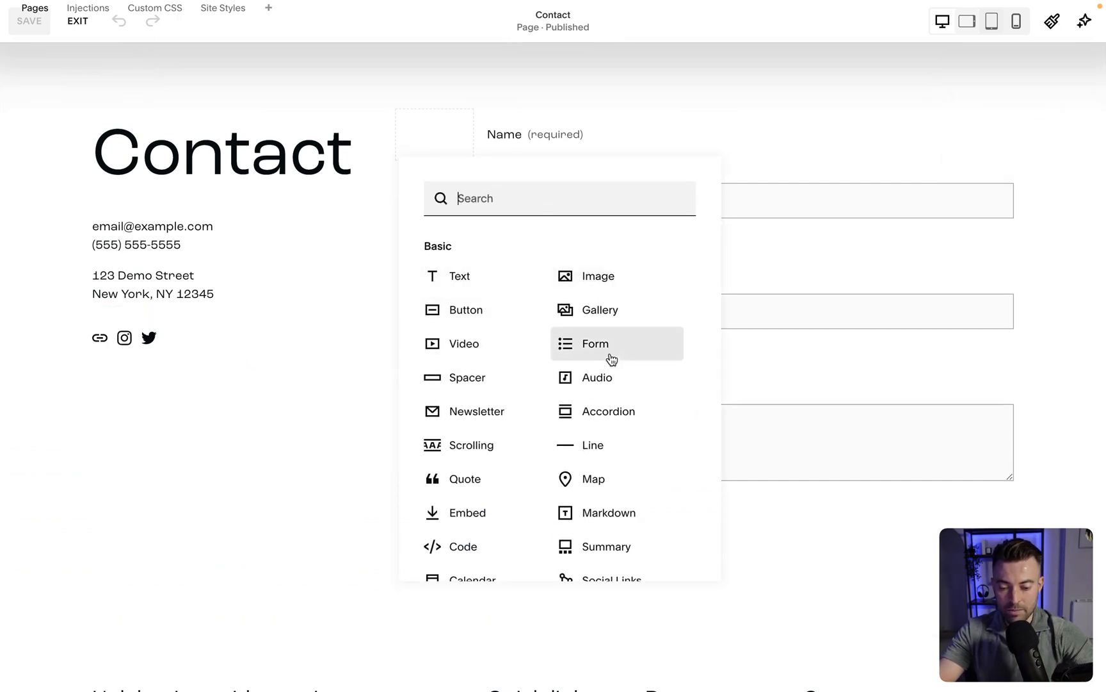
pyautogui.write('ins')
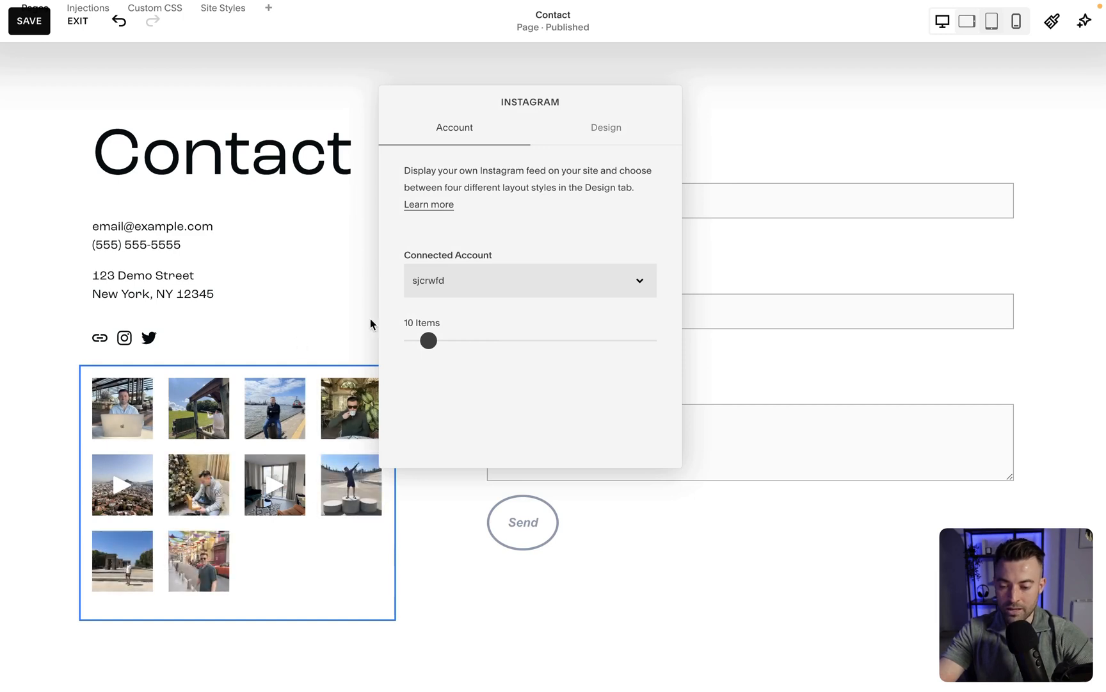
# Choose the Instagram account under Connected Account and confirm the notice with OK.
pyautogui.click(528, 280)
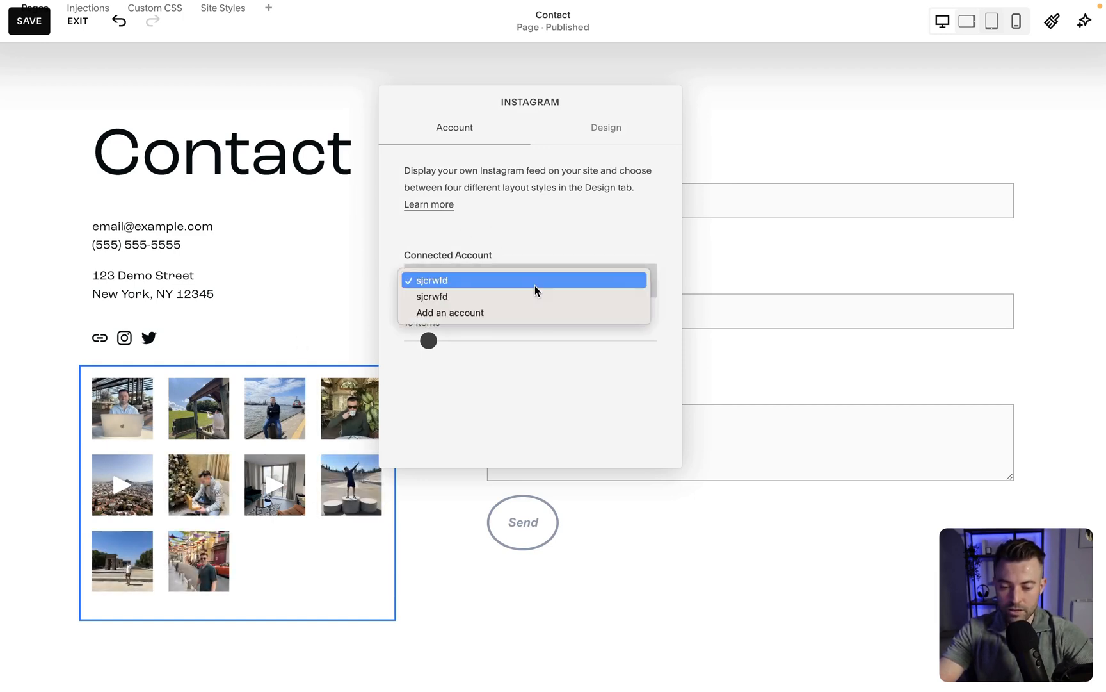
pyautogui.click(449, 312)
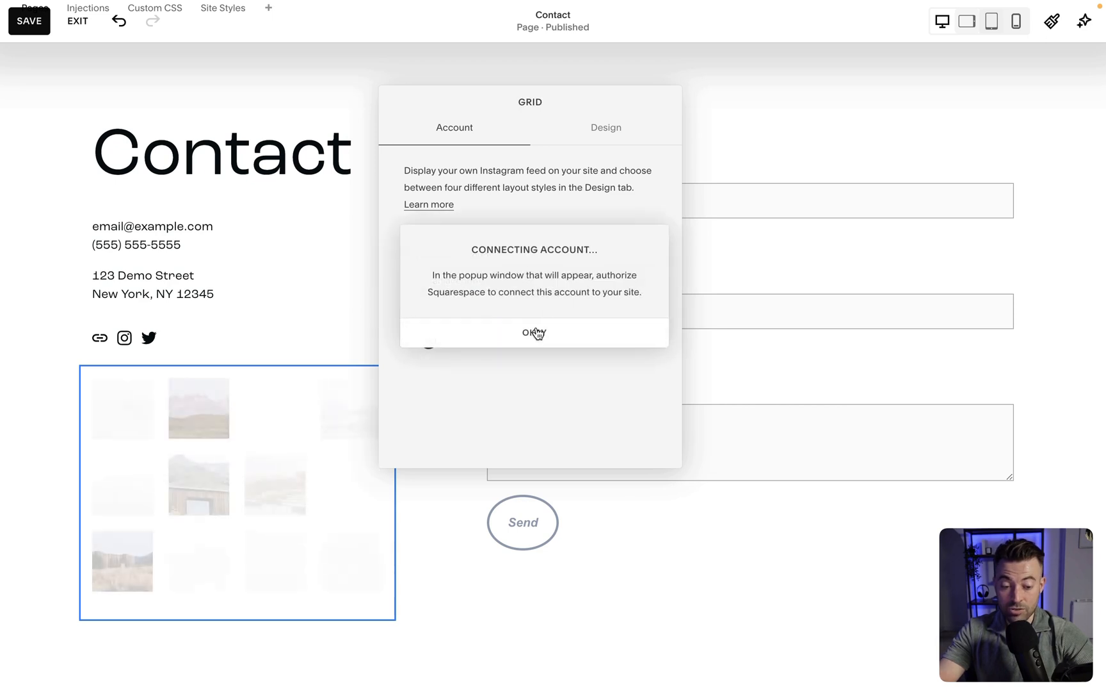
pyautogui.click(534, 332)
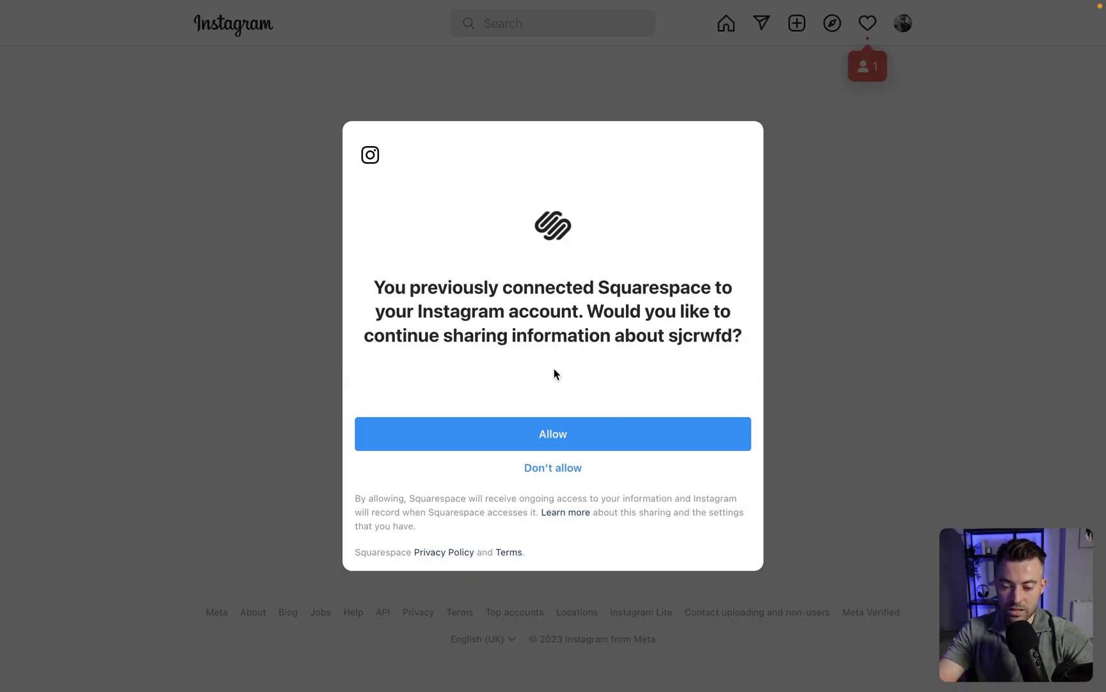
pyautogui.moveTo(643, 433)
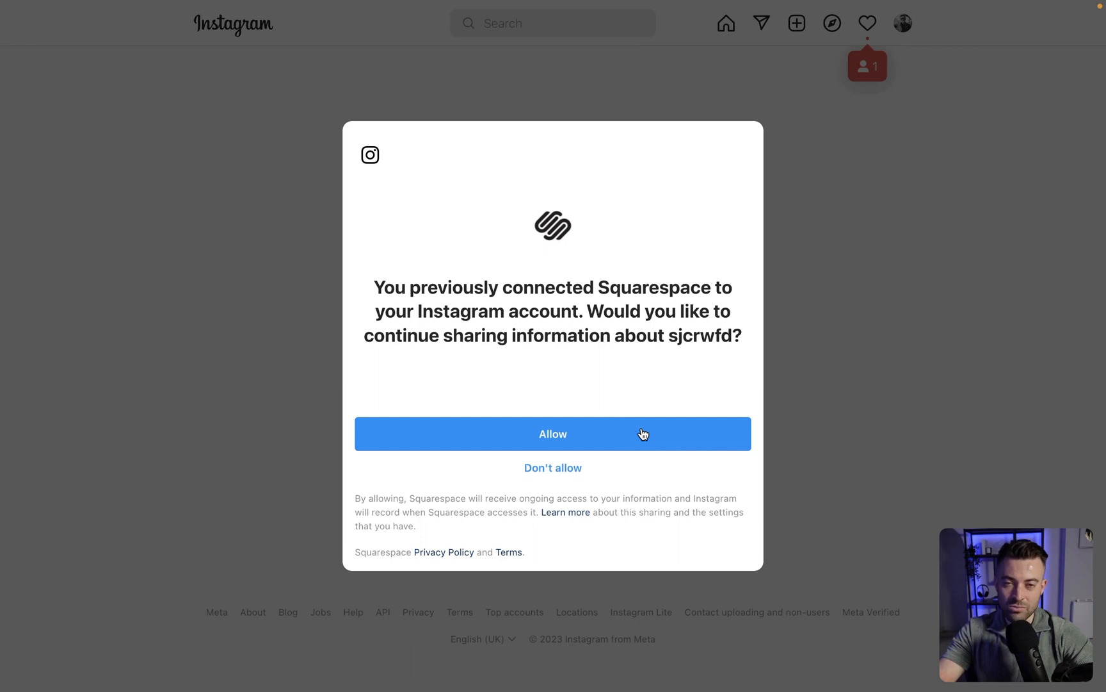
pyautogui.moveTo(680, 471)
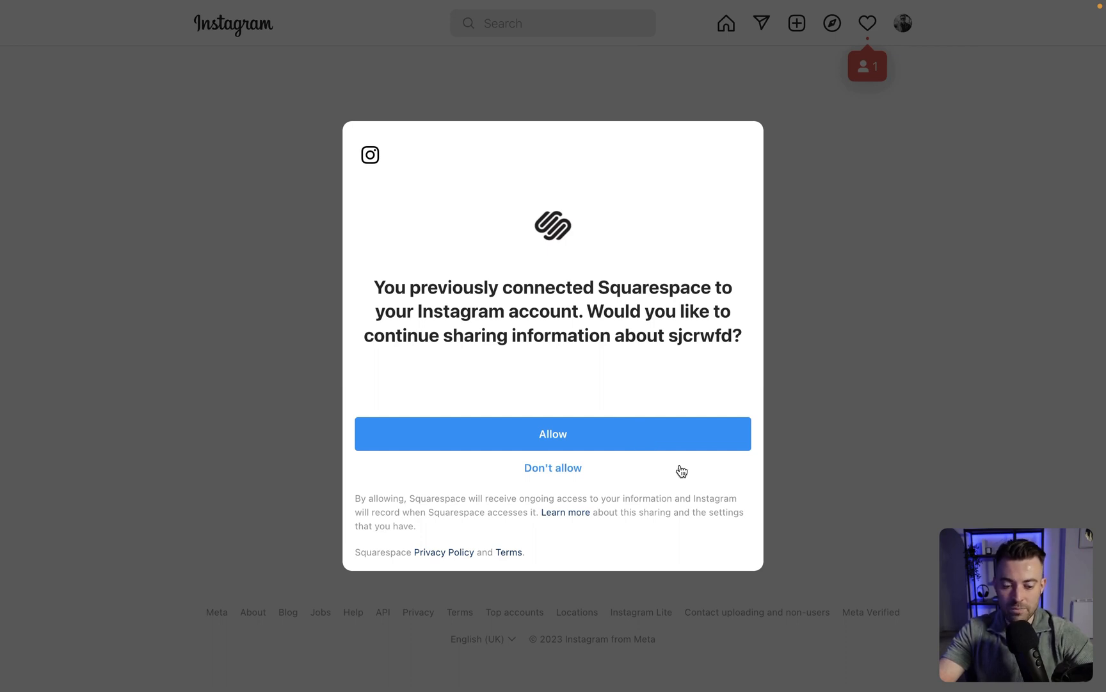
# Allow Squarespace access to the Instagram account.
pyautogui.click(552, 434)
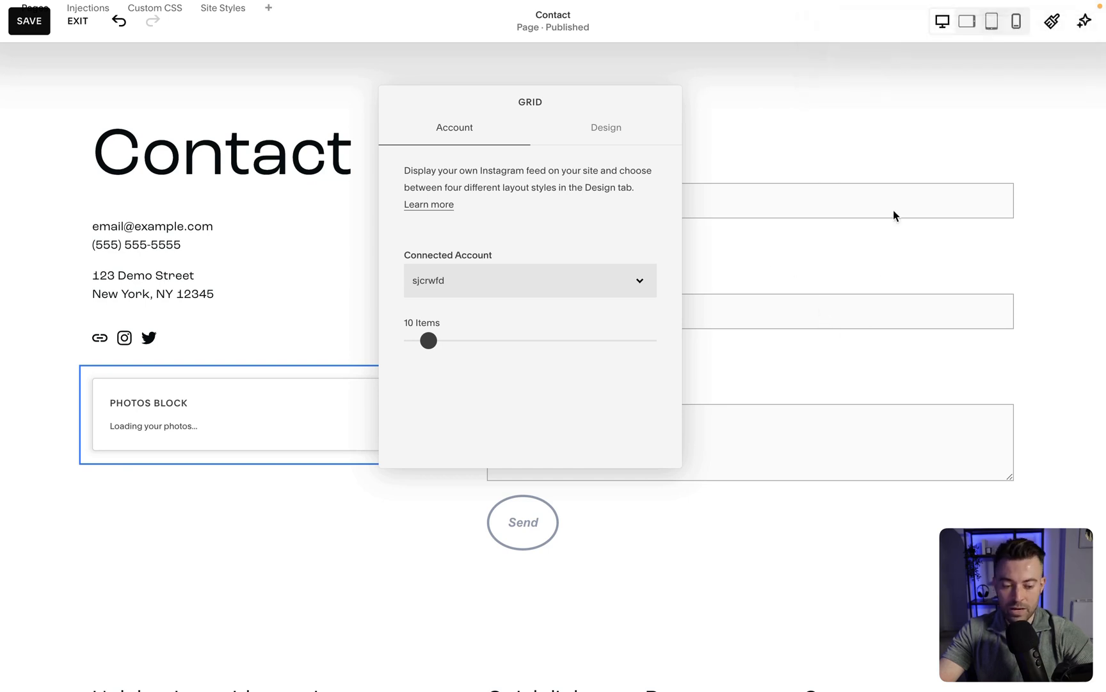
pyautogui.moveTo(574, 335)
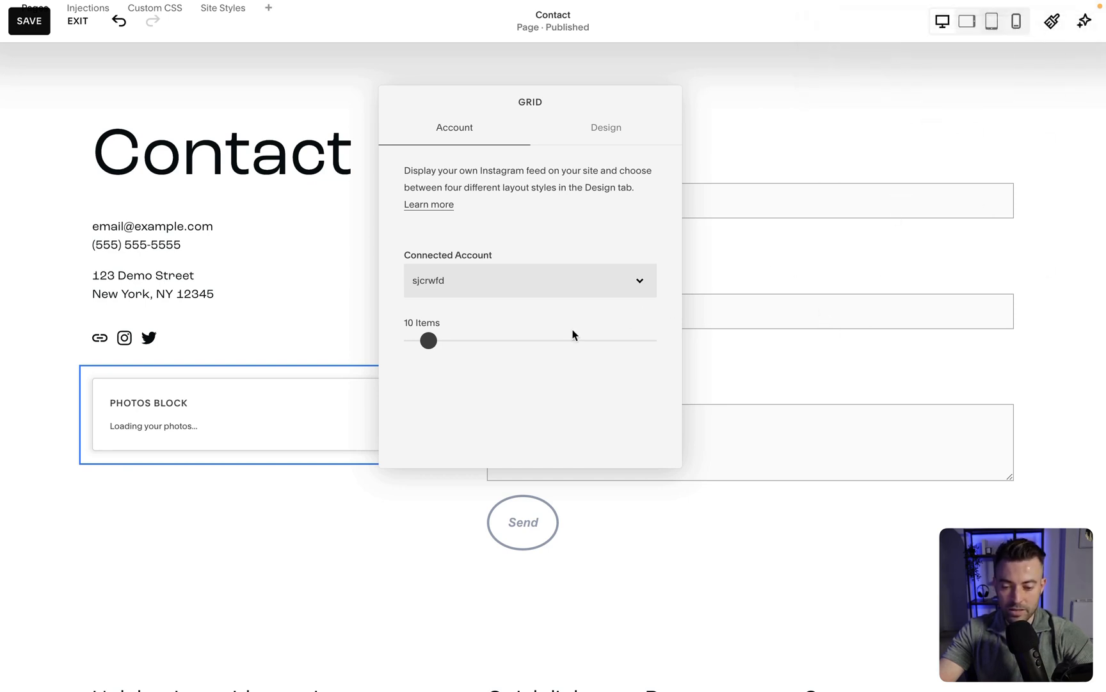
pyautogui.moveTo(283, 457)
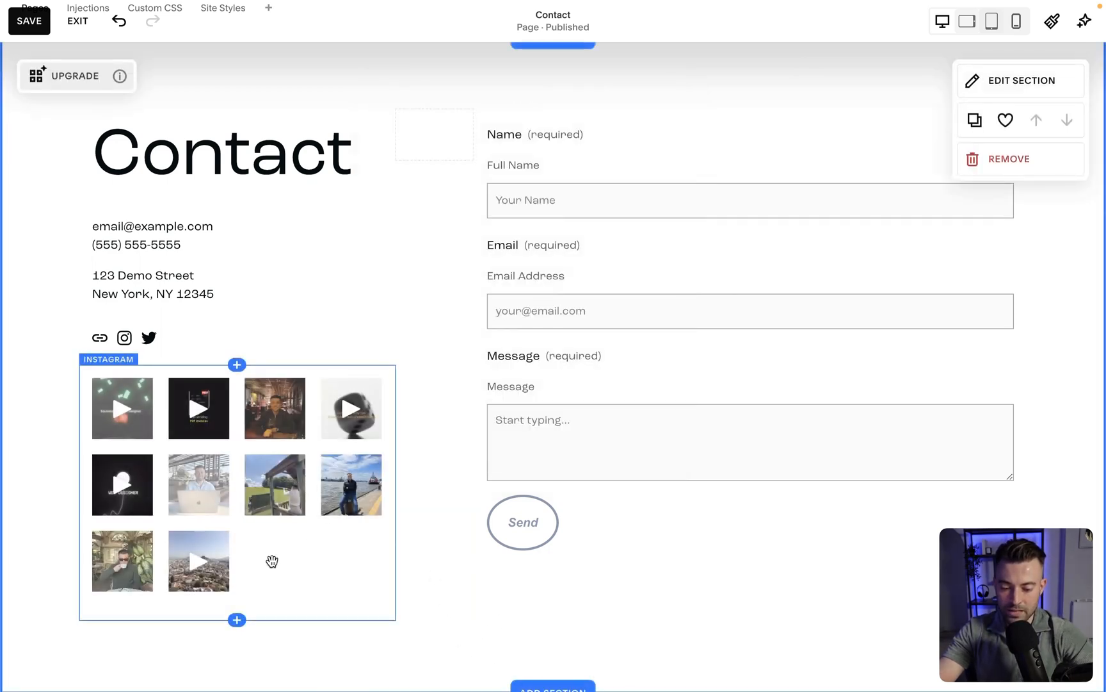
# Scroll down to watch the Instagram feed load its posts below the contact form.
pyautogui.scroll(-3)
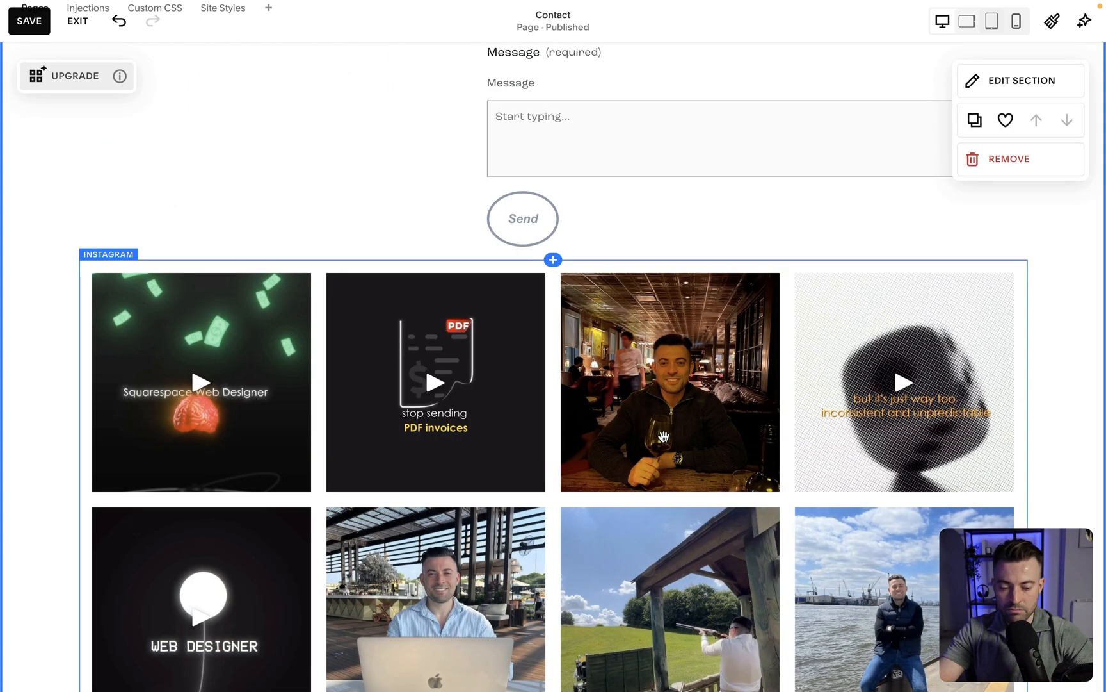
pyautogui.scroll(-3)
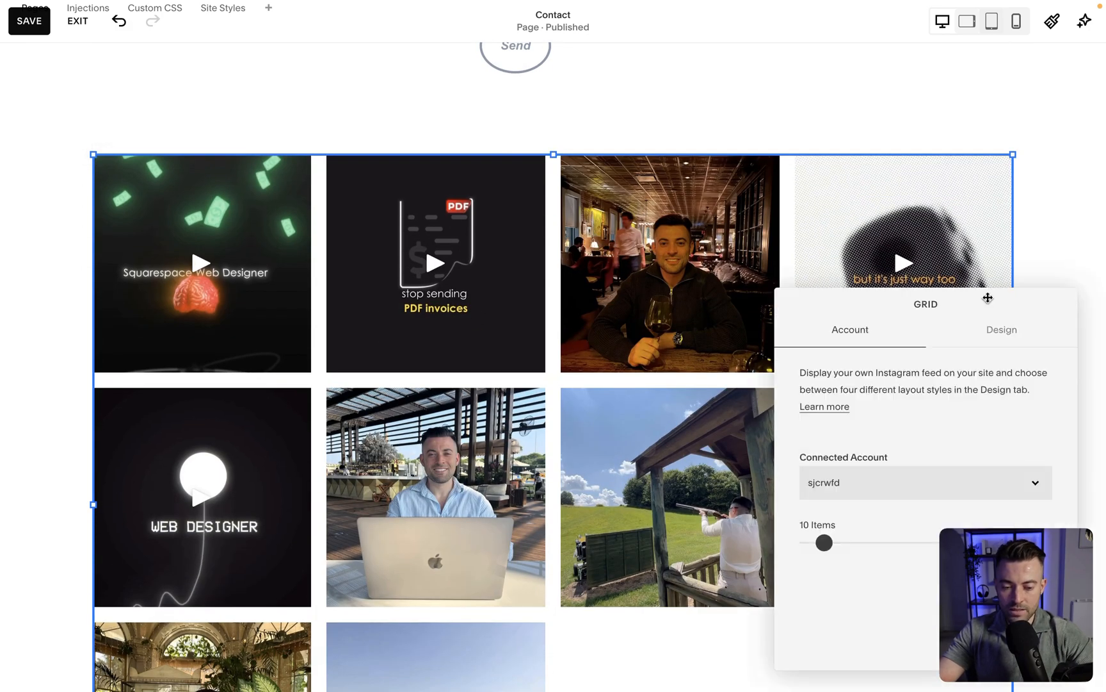
# Try the Carousel, Slideshow and Stacked layouts, then settle on Grid.
pyautogui.click(1001, 330)
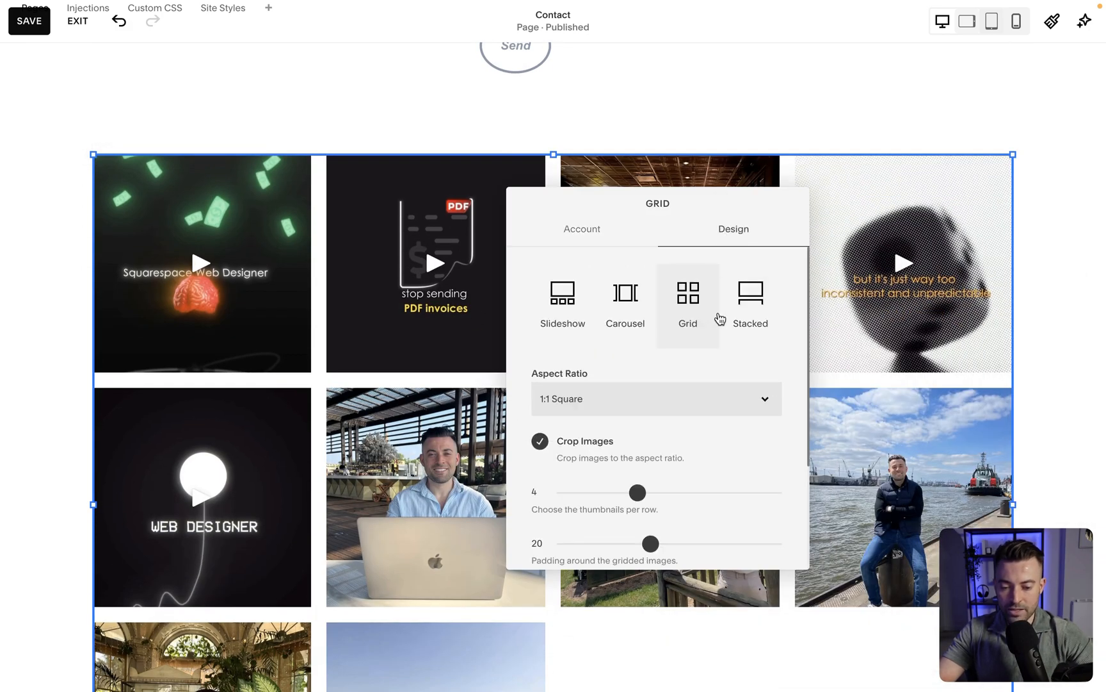
pyautogui.click(624, 300)
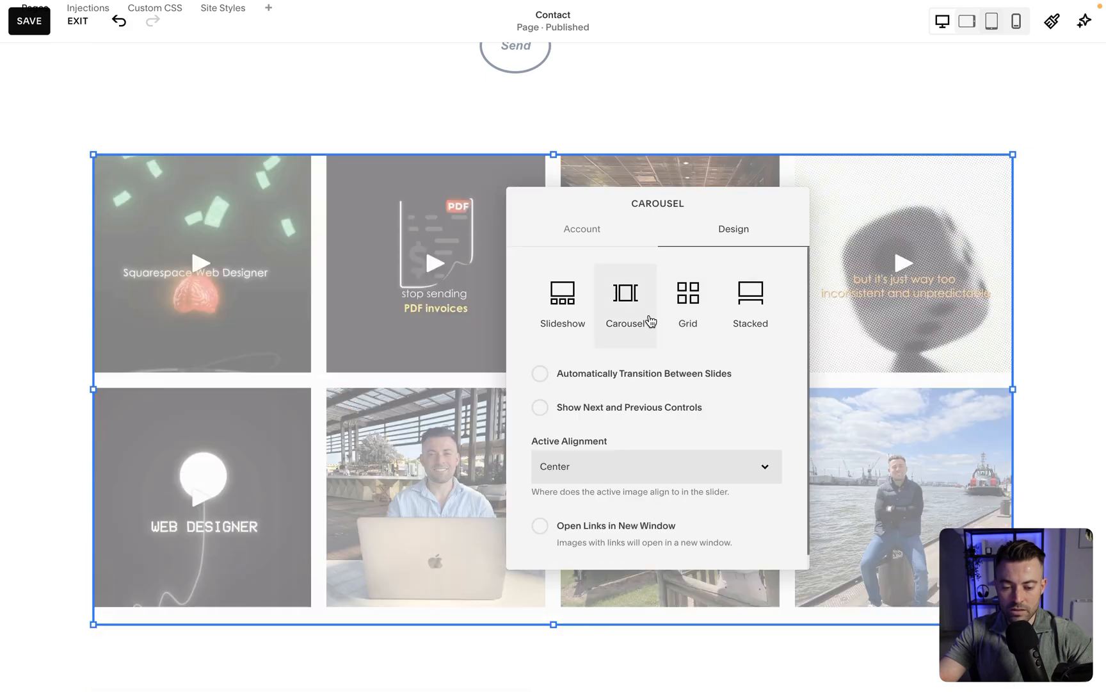
pyautogui.click(562, 299)
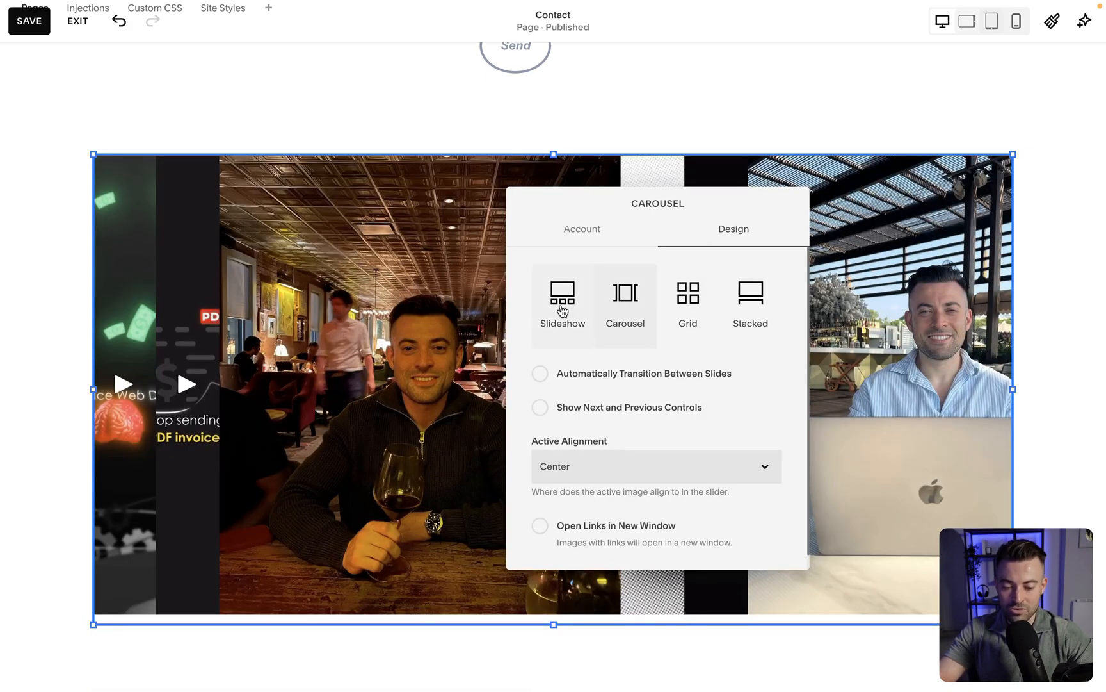
pyautogui.click(752, 300)
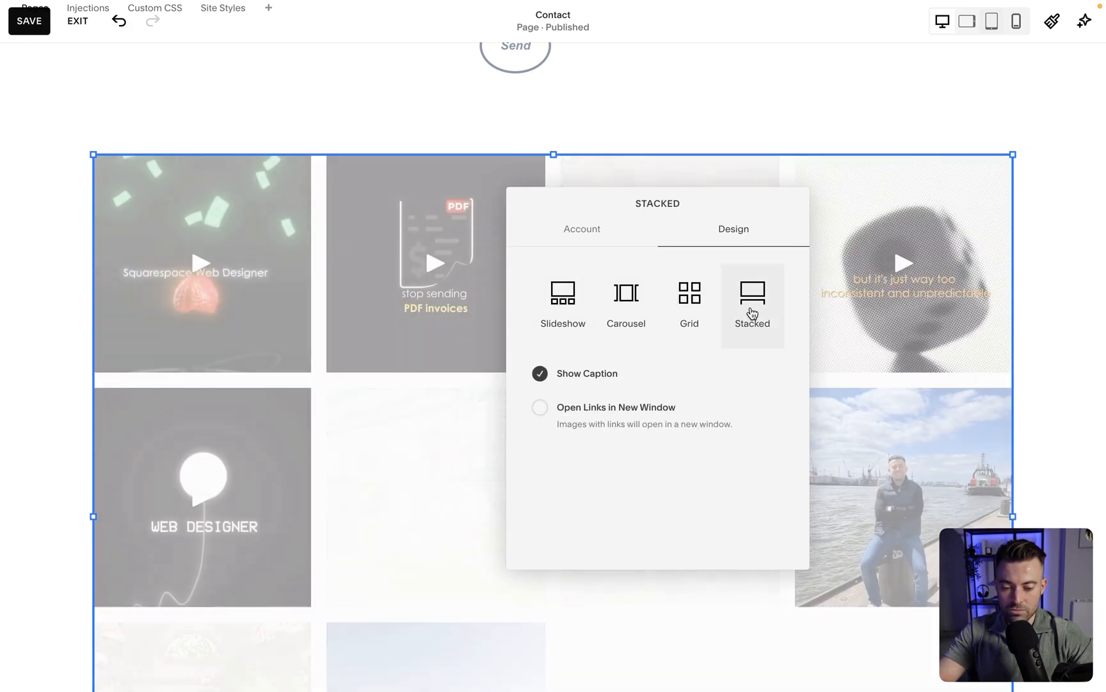
pyautogui.click(689, 304)
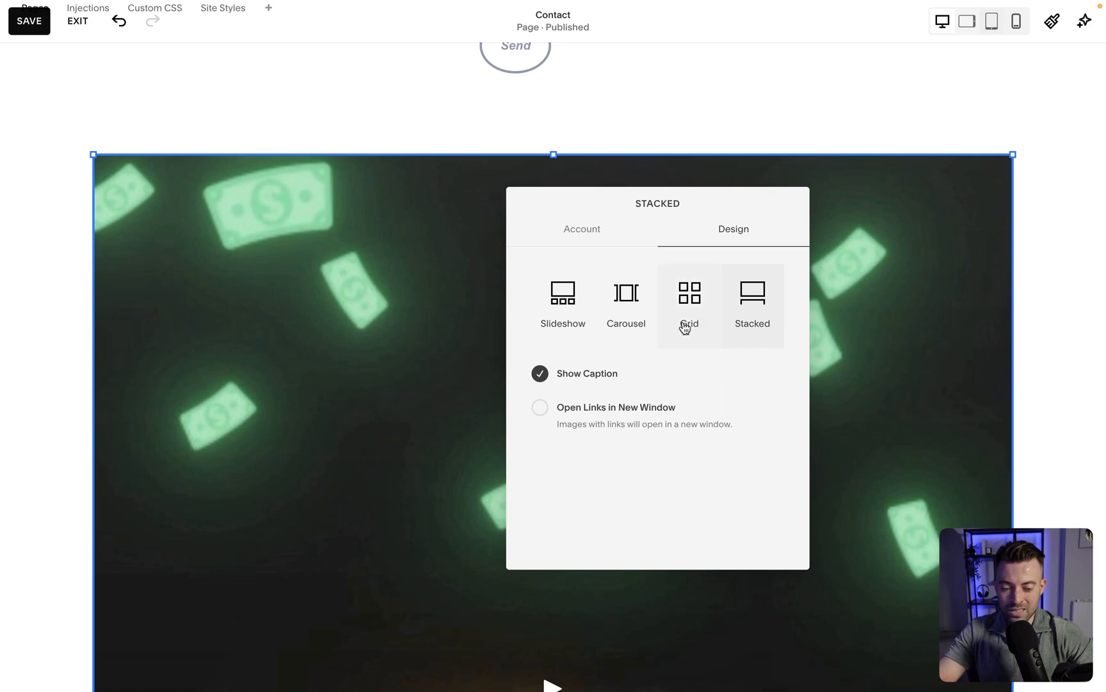
# Set the thumbnail aspect ratio to 3:4 vertical and show six per row.
pyautogui.click(686, 300)
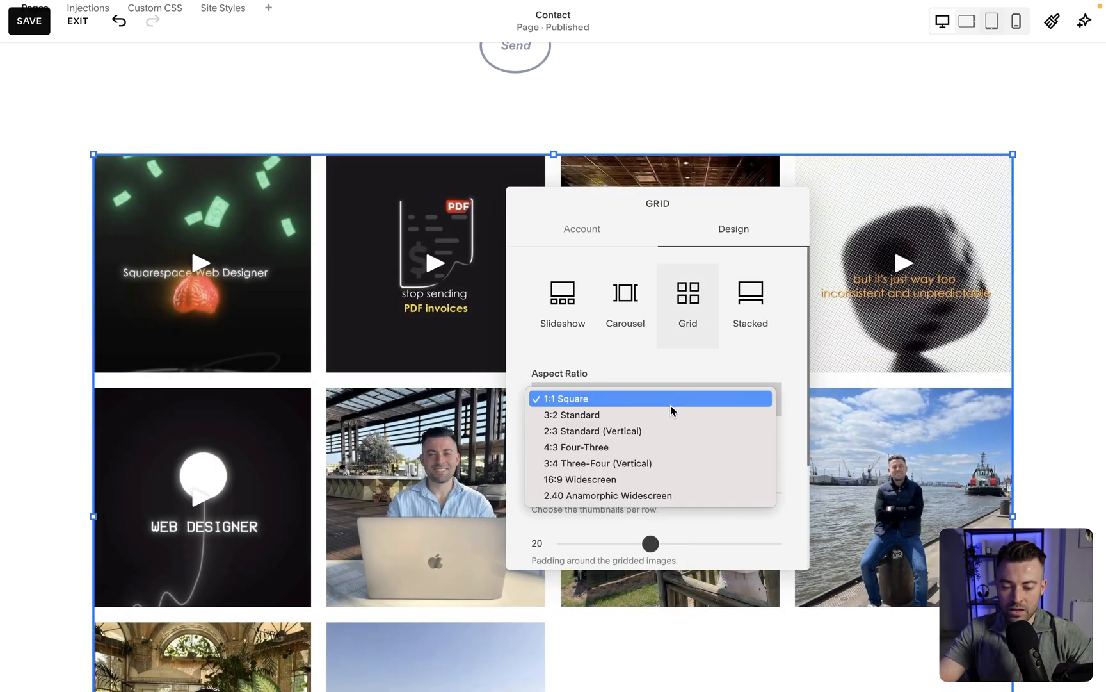
pyautogui.click(571, 414)
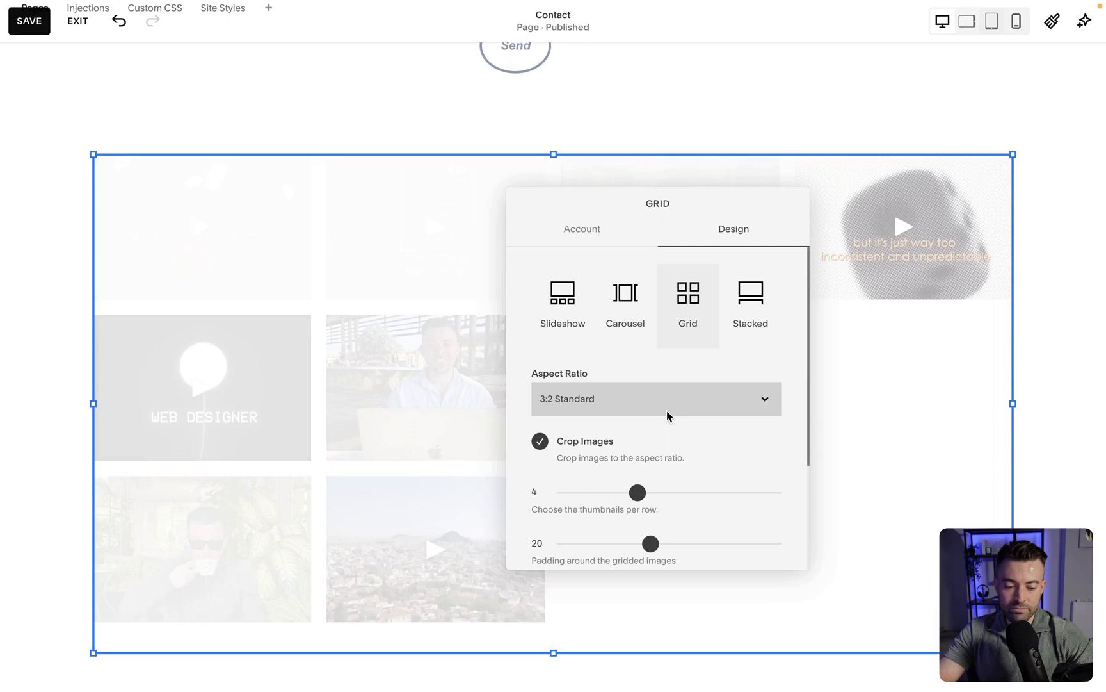
pyautogui.click(656, 399)
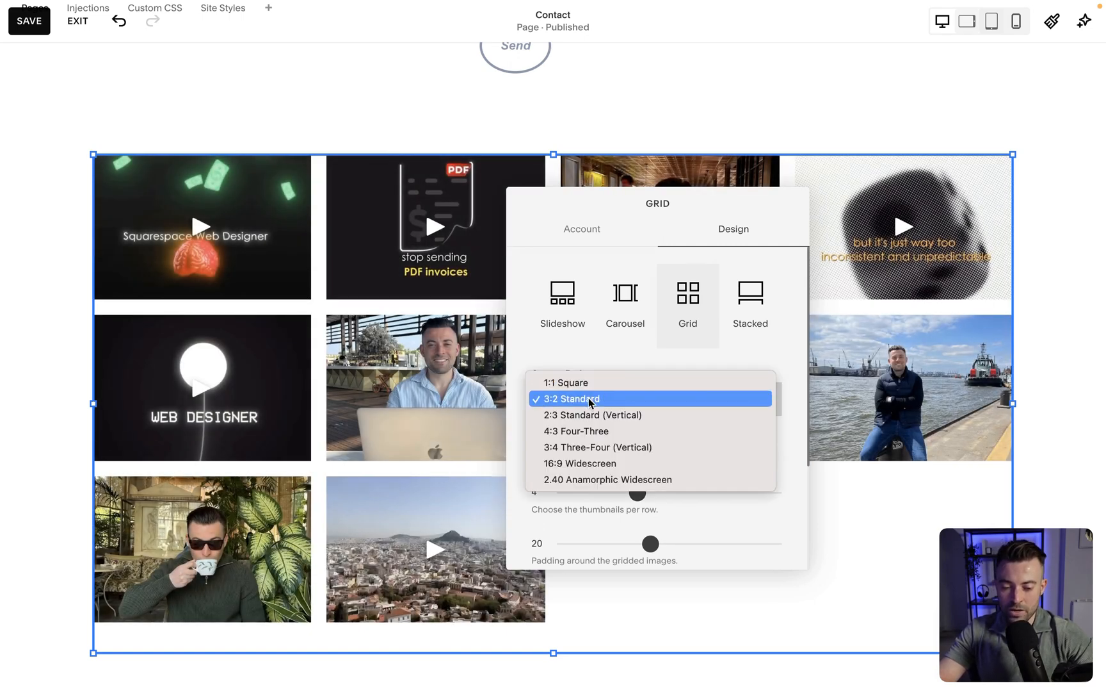
pyautogui.moveTo(611, 432)
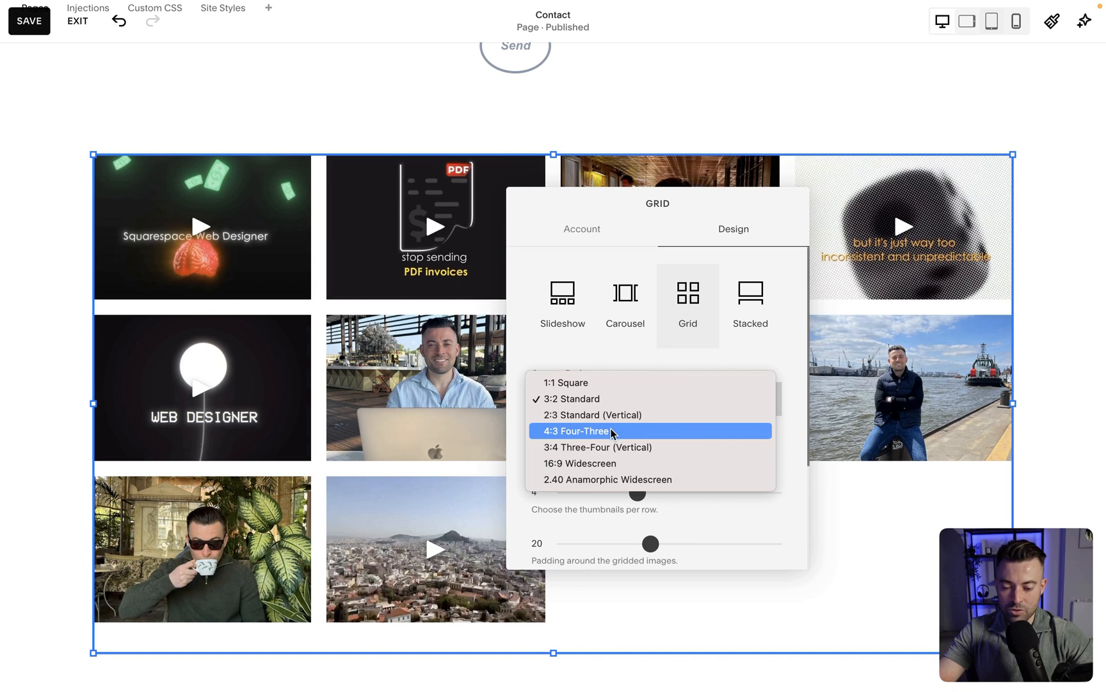
pyautogui.click(597, 447)
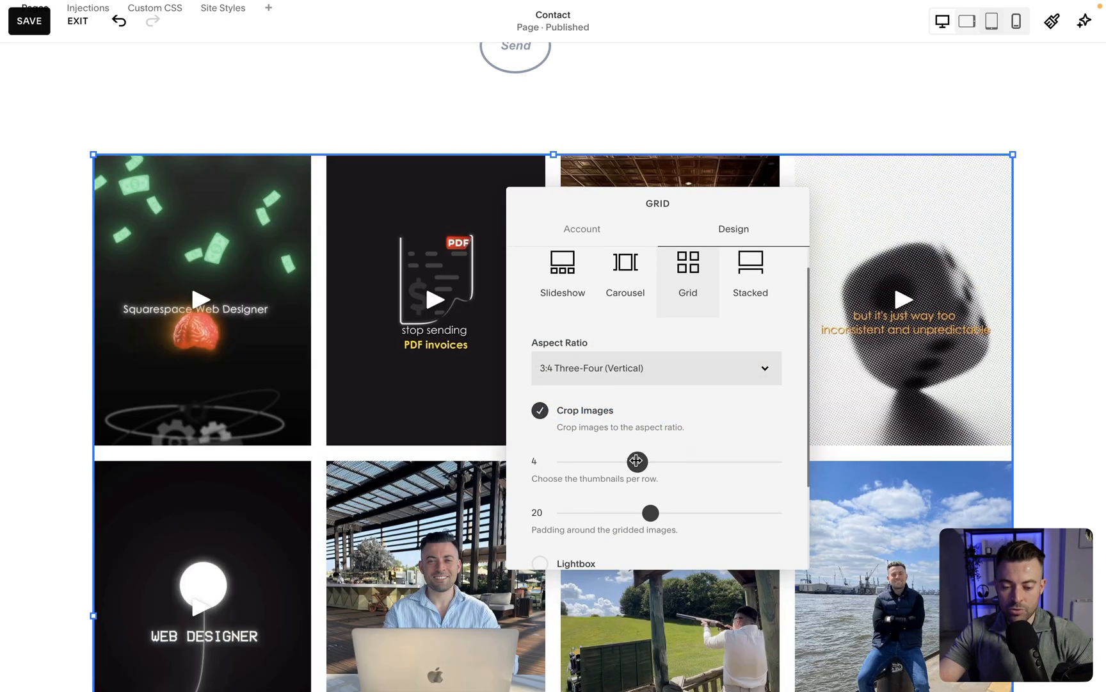
pyautogui.moveTo(637, 462); pyautogui.dragTo(681, 461)
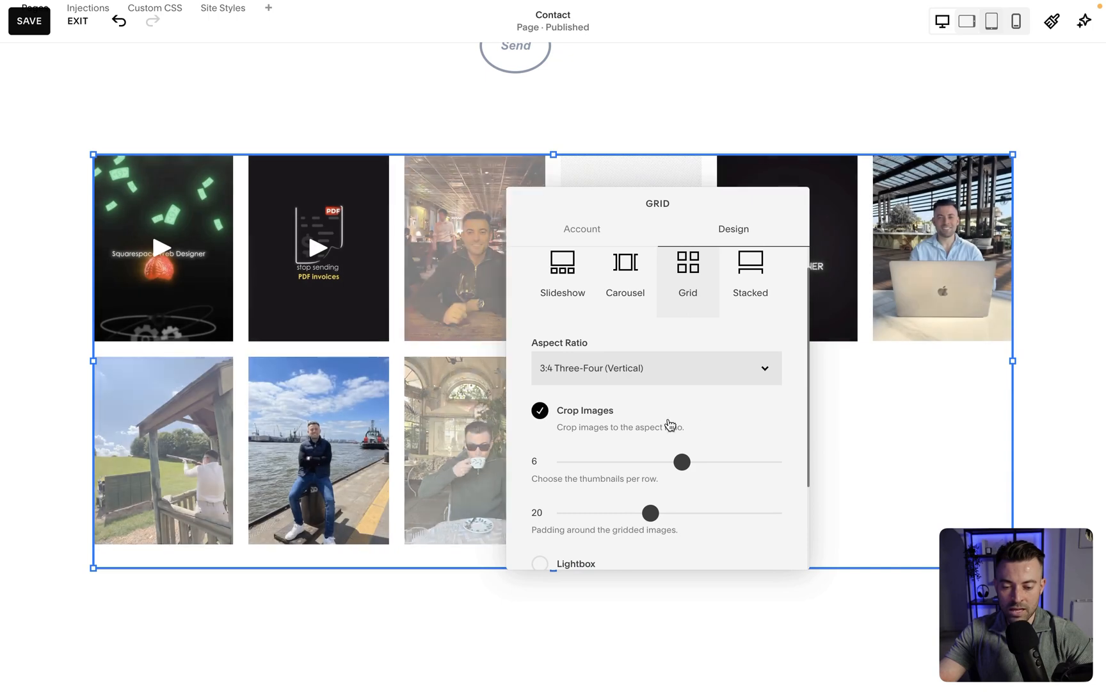
pyautogui.moveTo(650, 512); pyautogui.dragTo(573, 513)
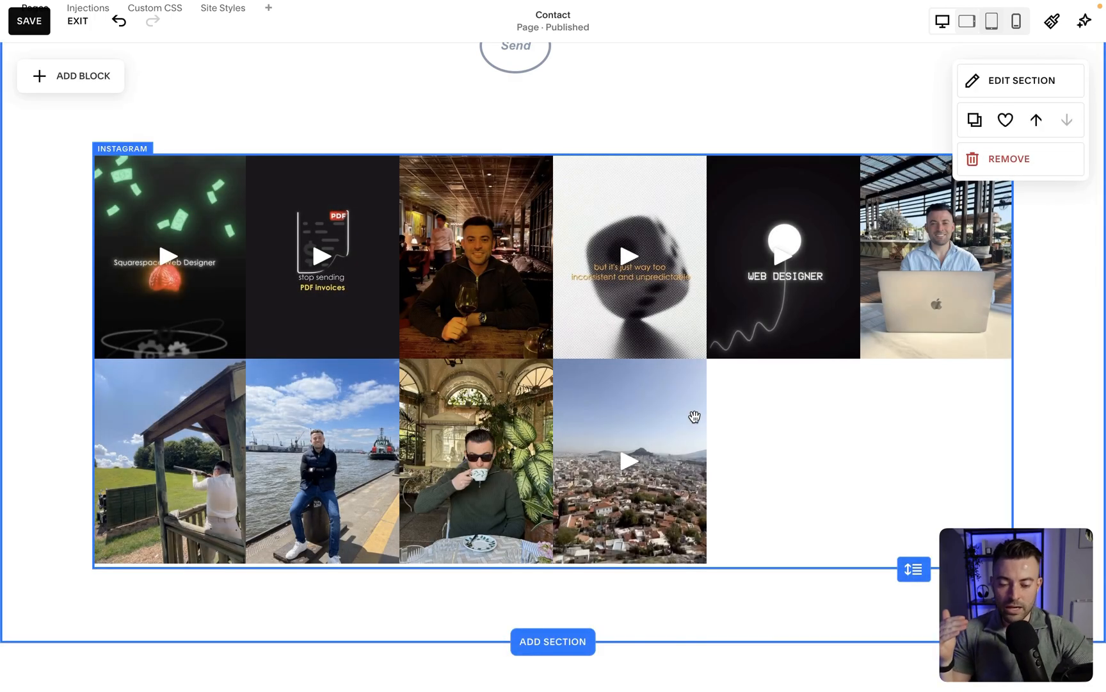
pyautogui.moveTo(618, 498)
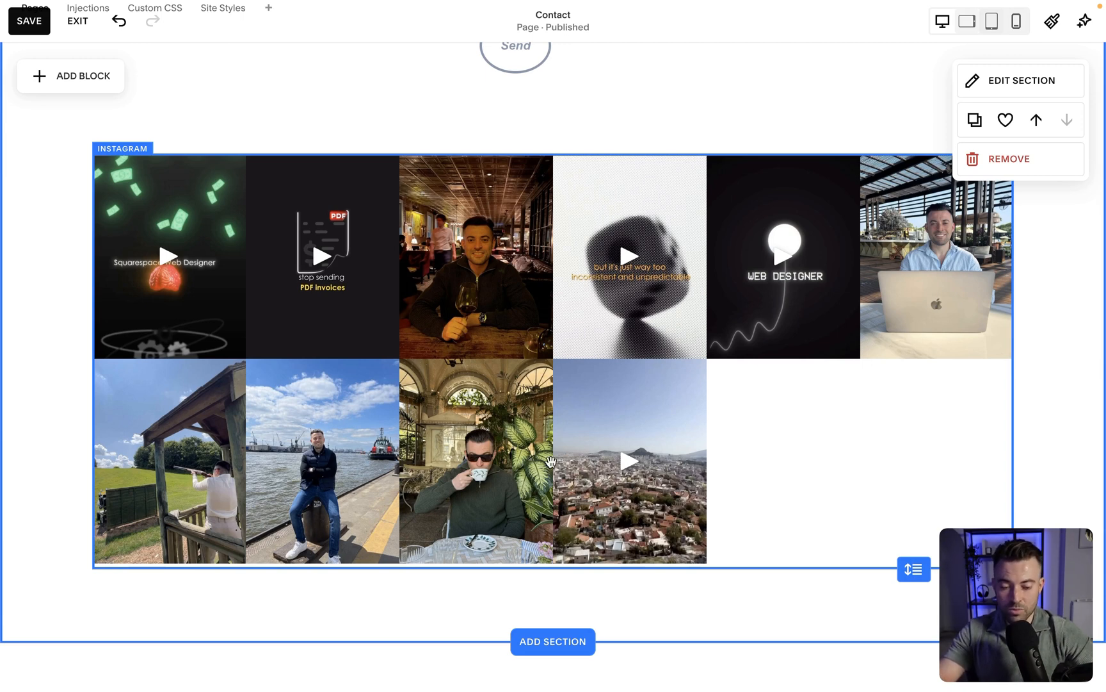
pyautogui.moveTo(598, 411)
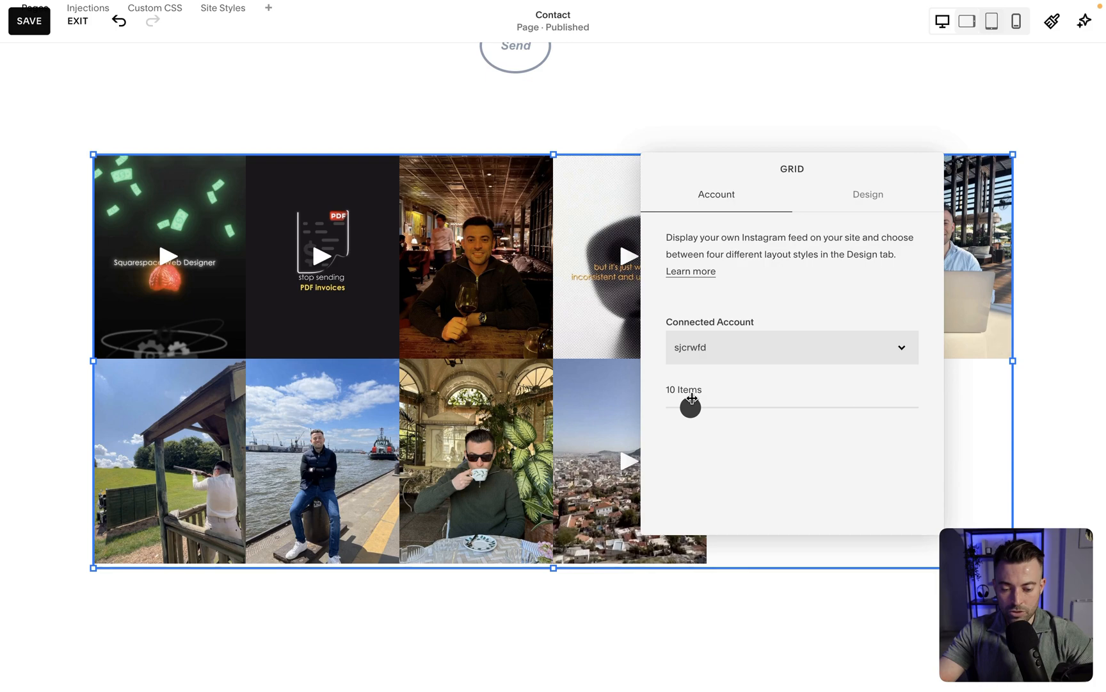
# Drag the Items slider down to 6 posts.
pyautogui.moveTo(691, 407); pyautogui.dragTo(686, 406)
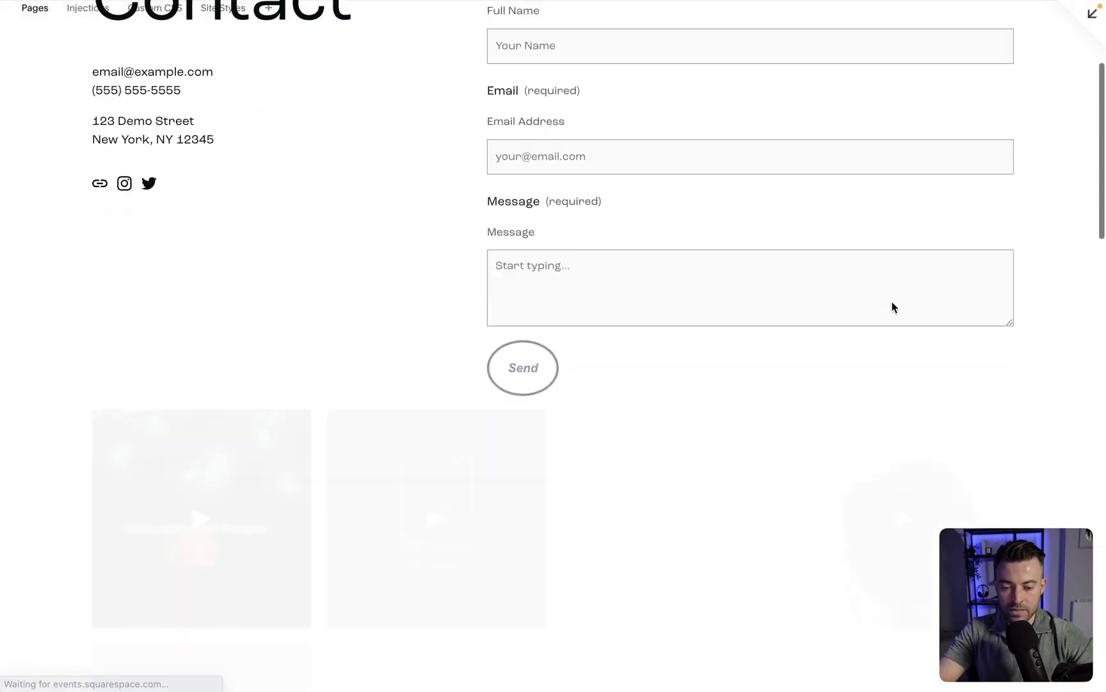
# Scroll the live Contact page down to the six-thumbnail Instagram row above the footer.
pyautogui.scroll(-3)
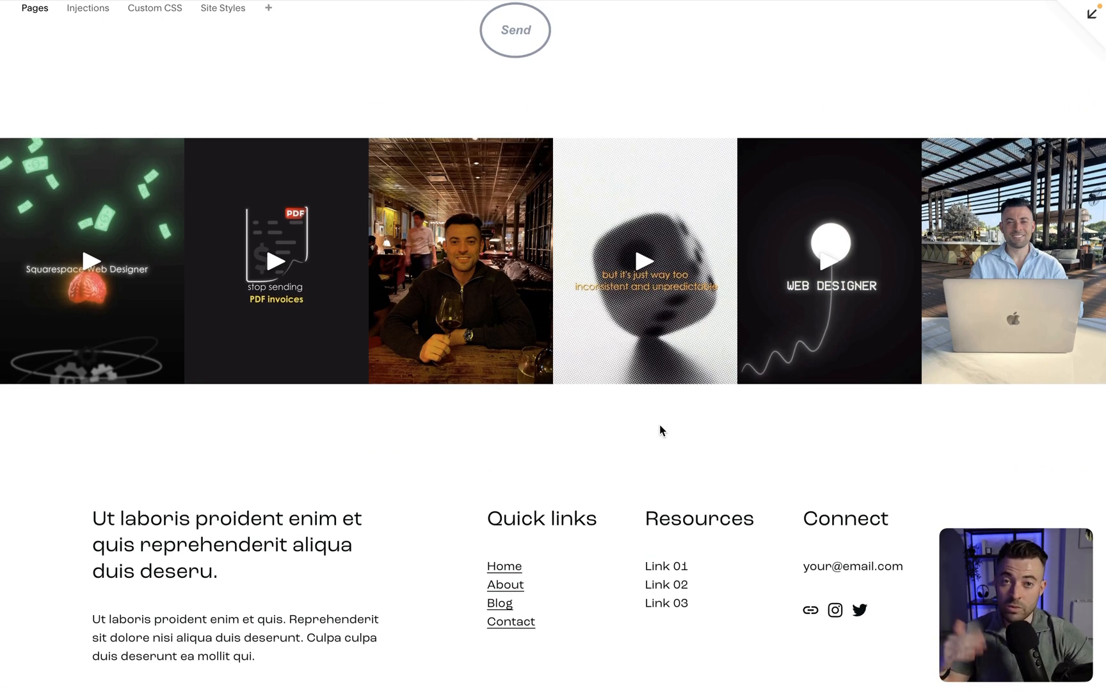
pyautogui.scroll(-3)
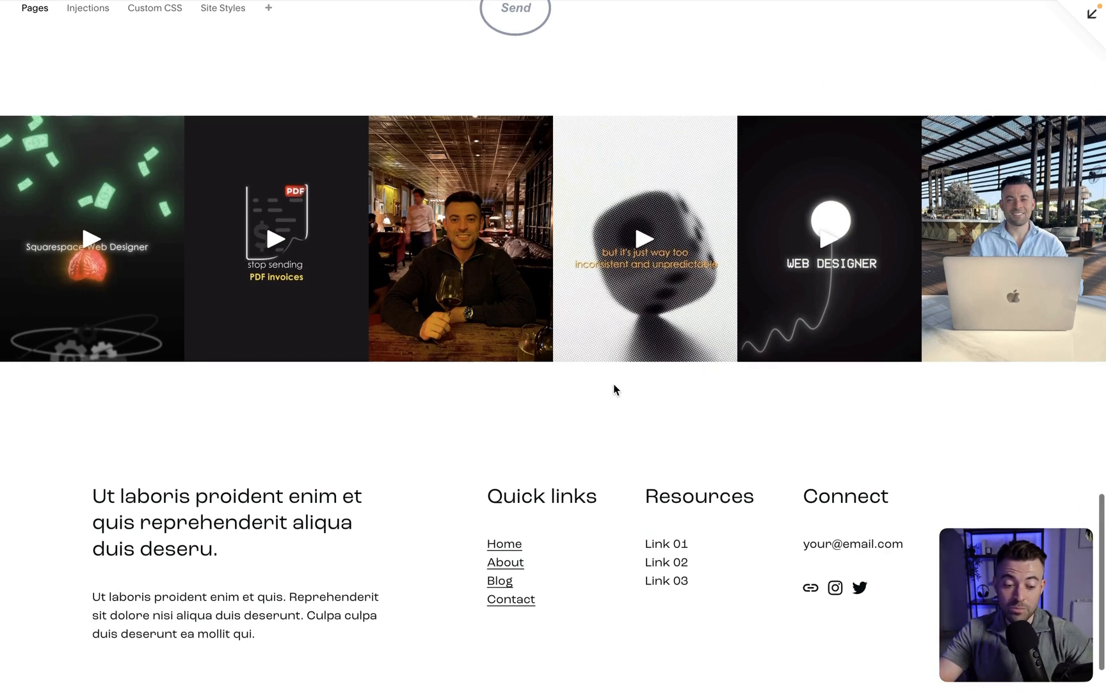
pyautogui.scroll(-3)
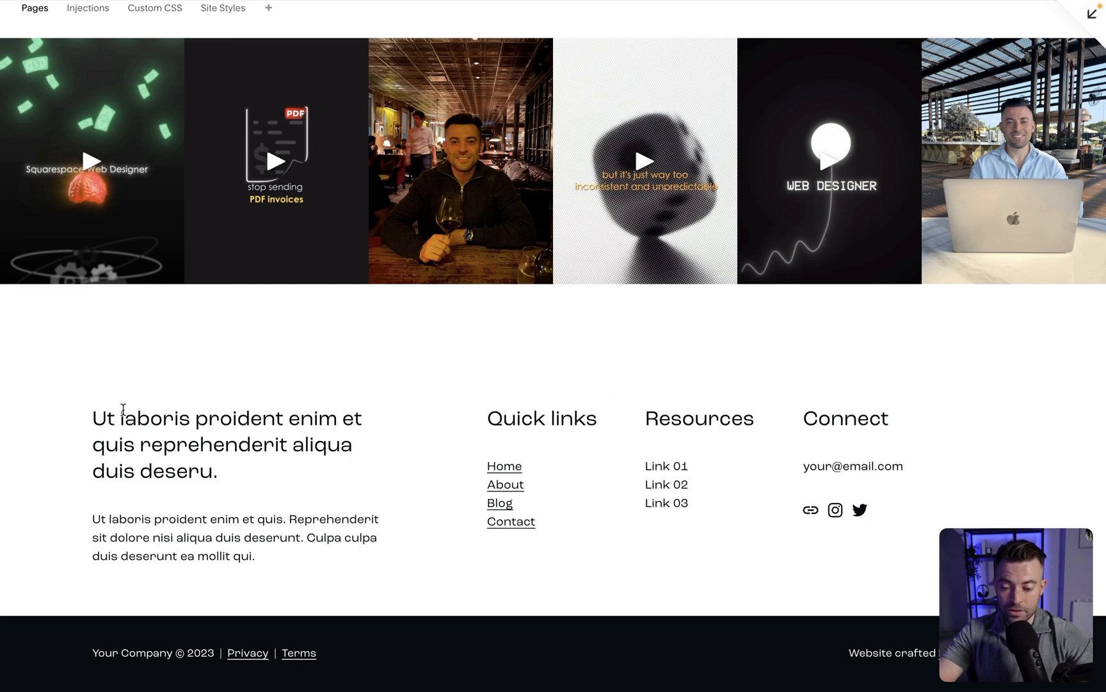
pyautogui.moveTo(289, 350)
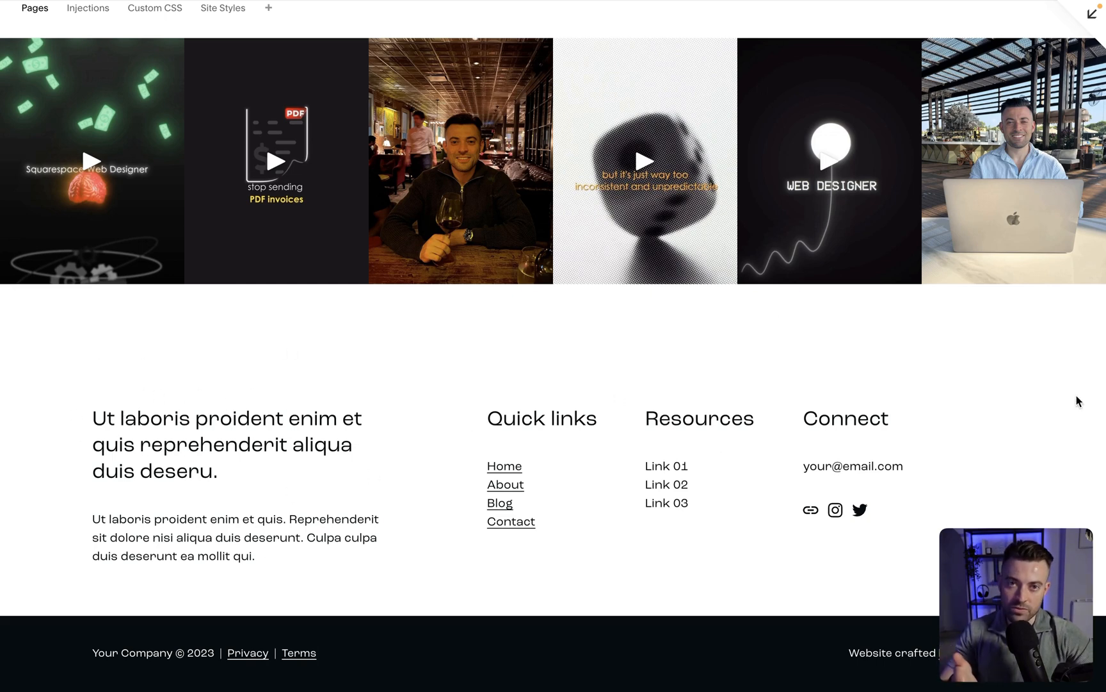
pyautogui.scroll(-3)
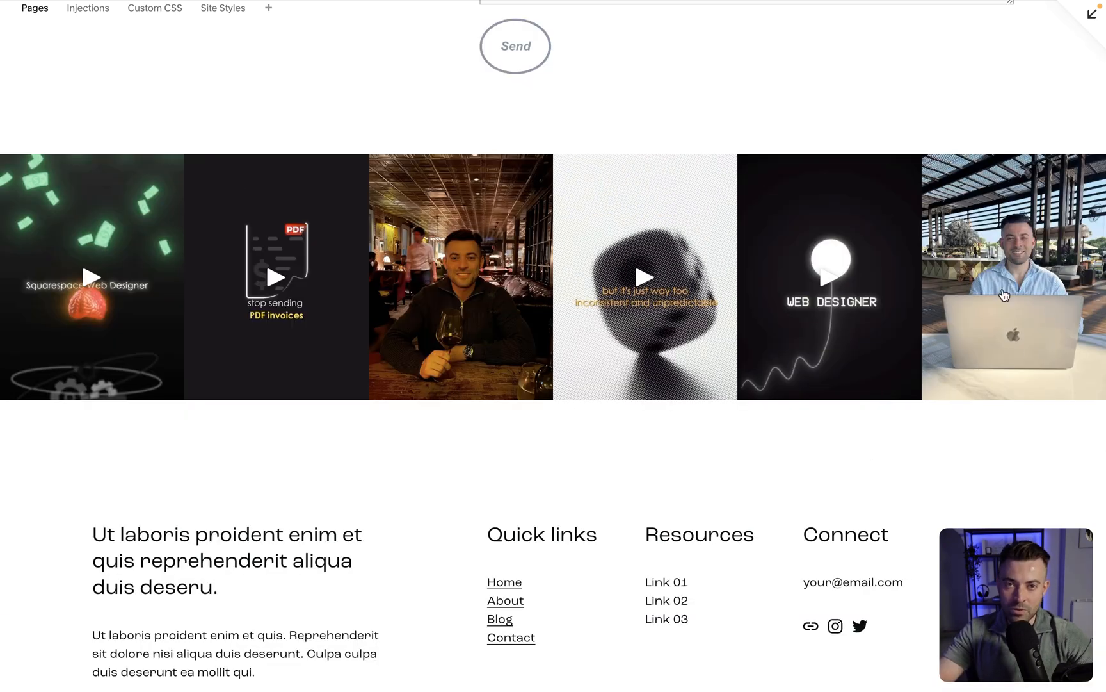
pyautogui.moveTo(812, 237)
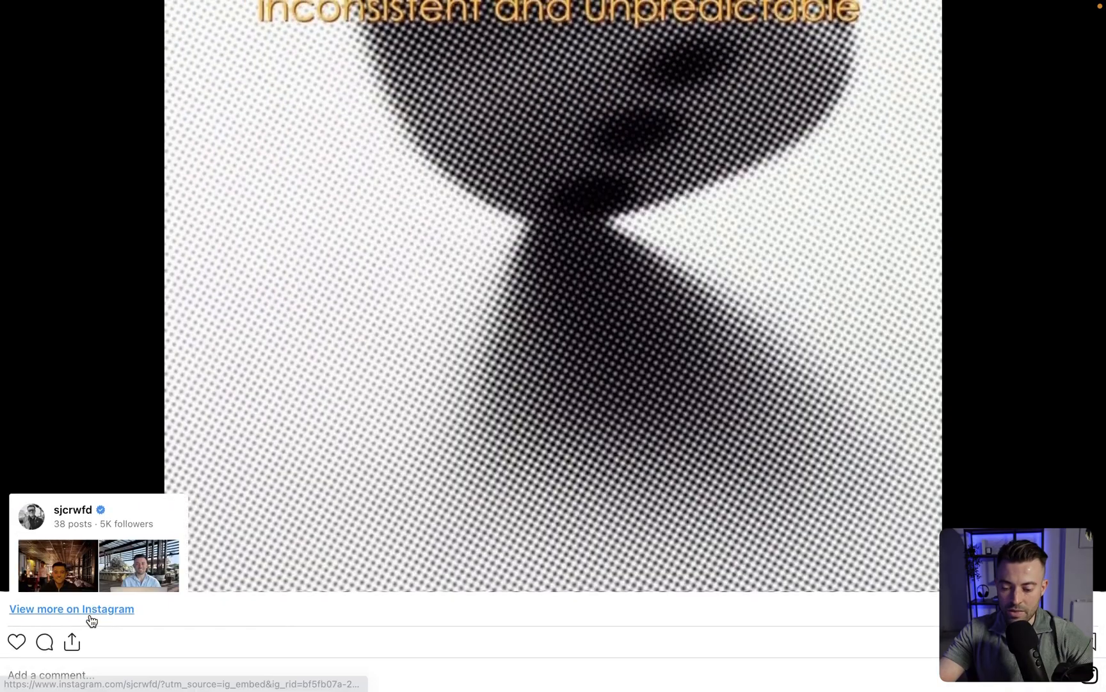
# Follow a feed post to the Instagram profile and show its Reels tab.
pyautogui.click(71, 608)
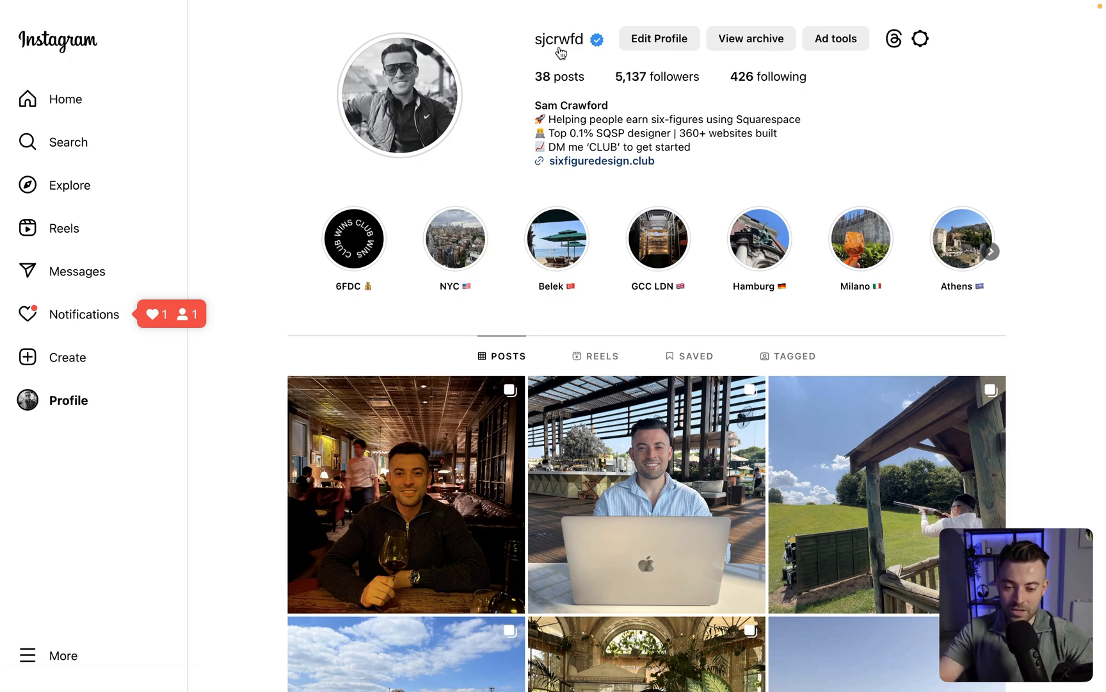
pyautogui.click(594, 355)
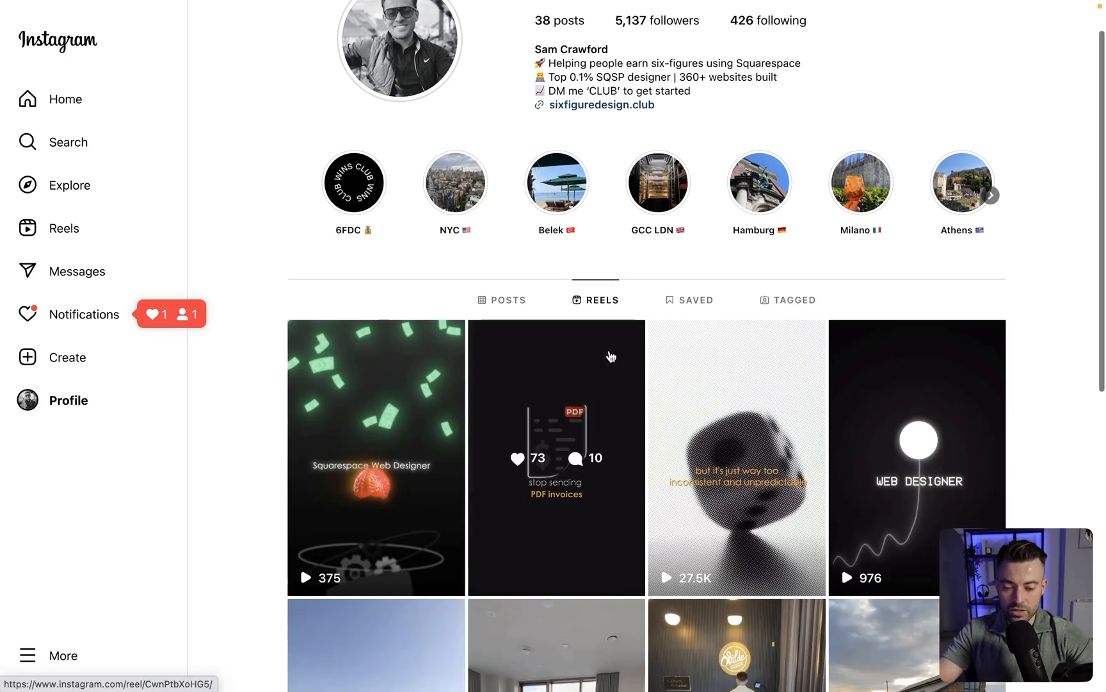